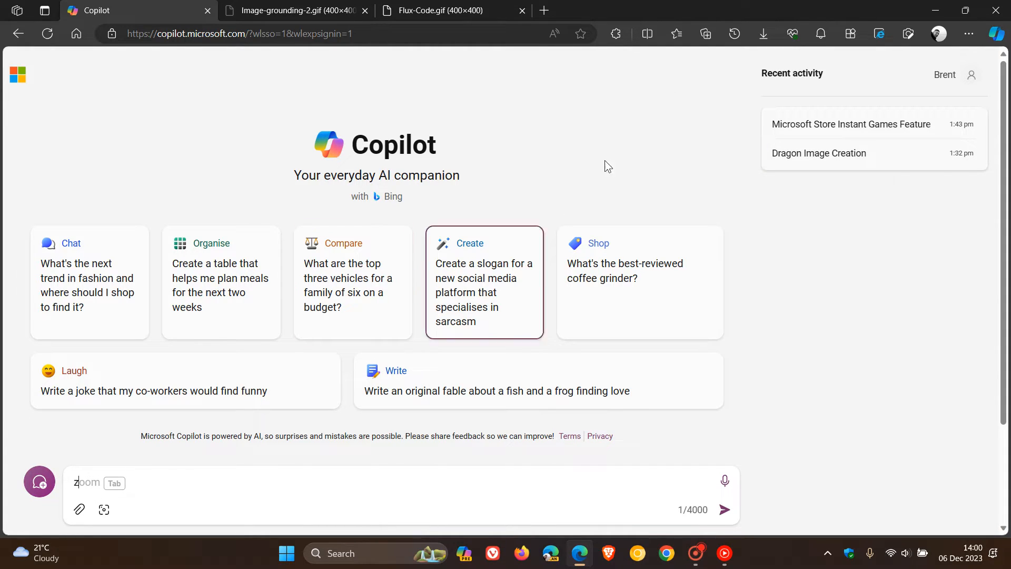
mouse_move(995, 33)
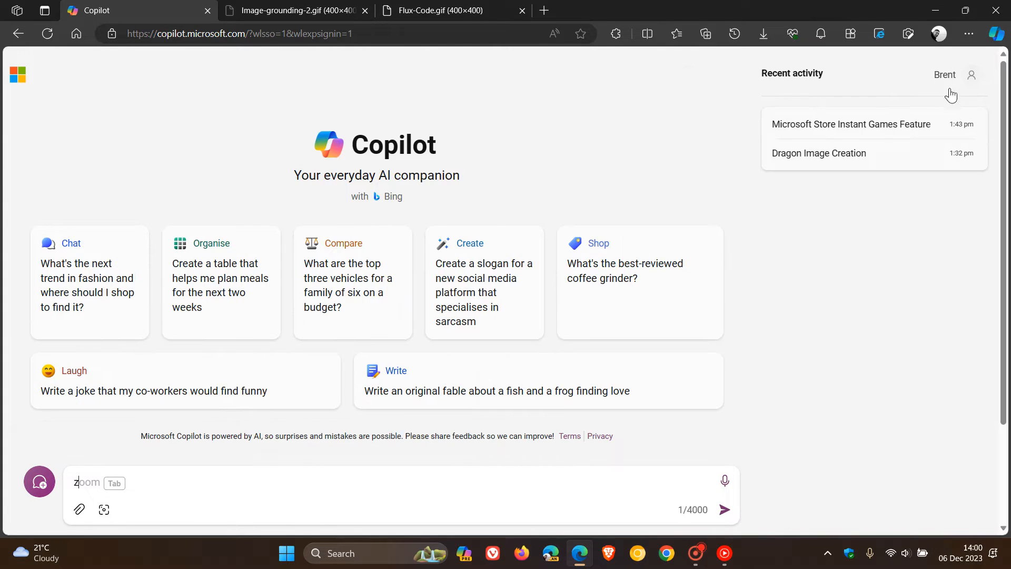
mouse_move(868, 280)
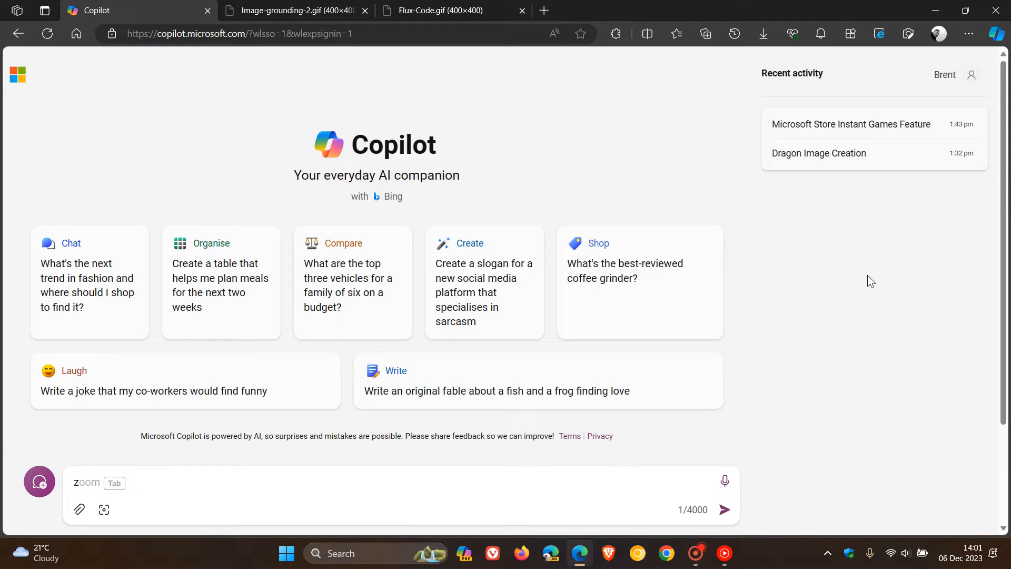
mouse_move(819, 153)
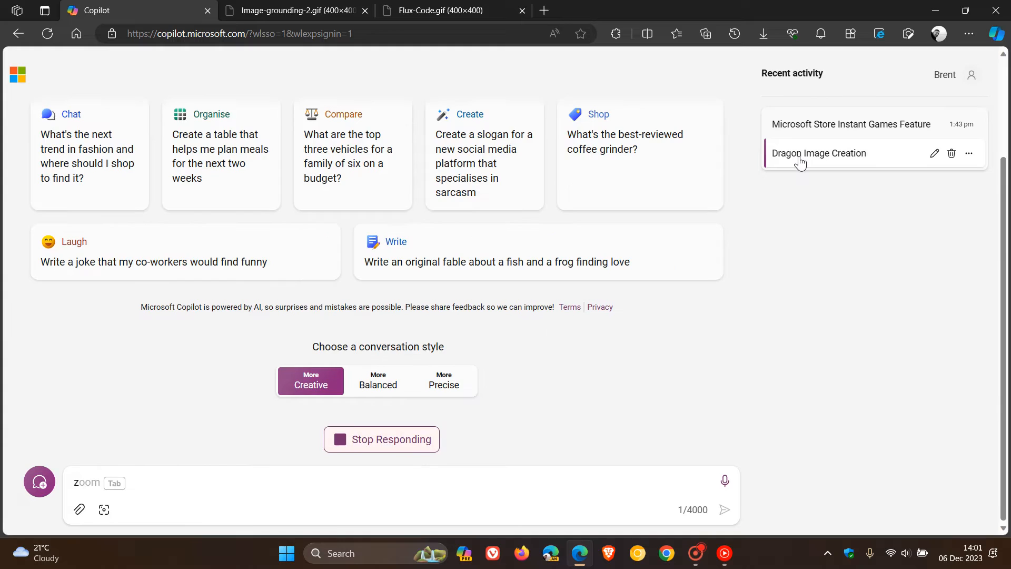
Reopen the Dragon Image Creation conversation and scroll through its four dragon images.
click(818, 153)
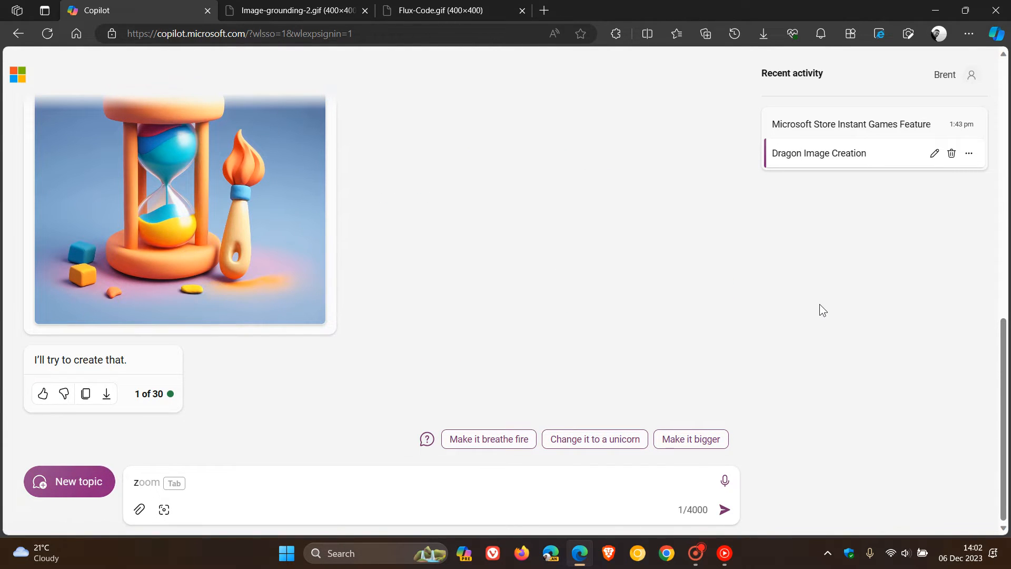
scroll(down, 3)
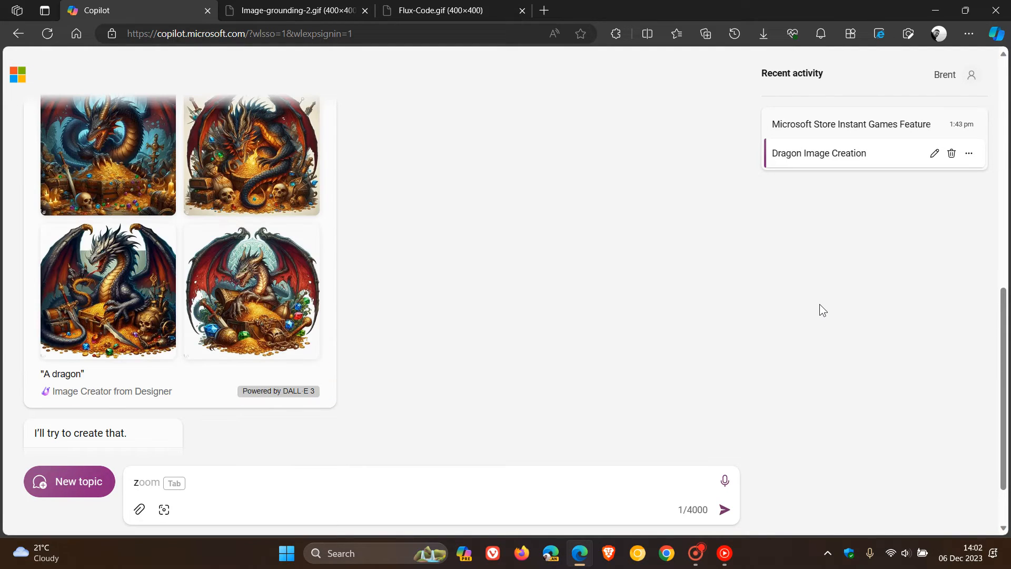
mouse_move(737, 314)
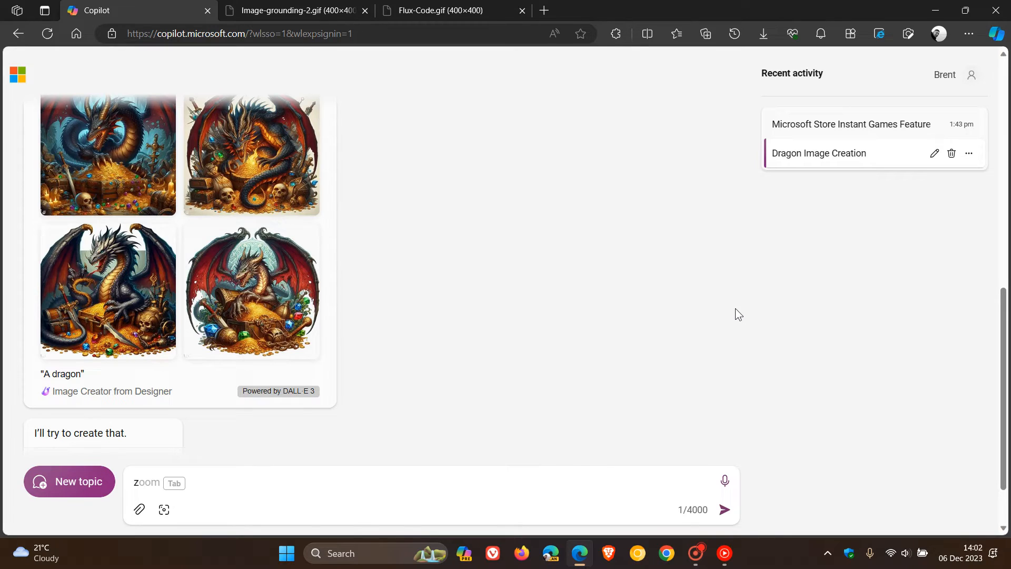
scroll(up, 3)
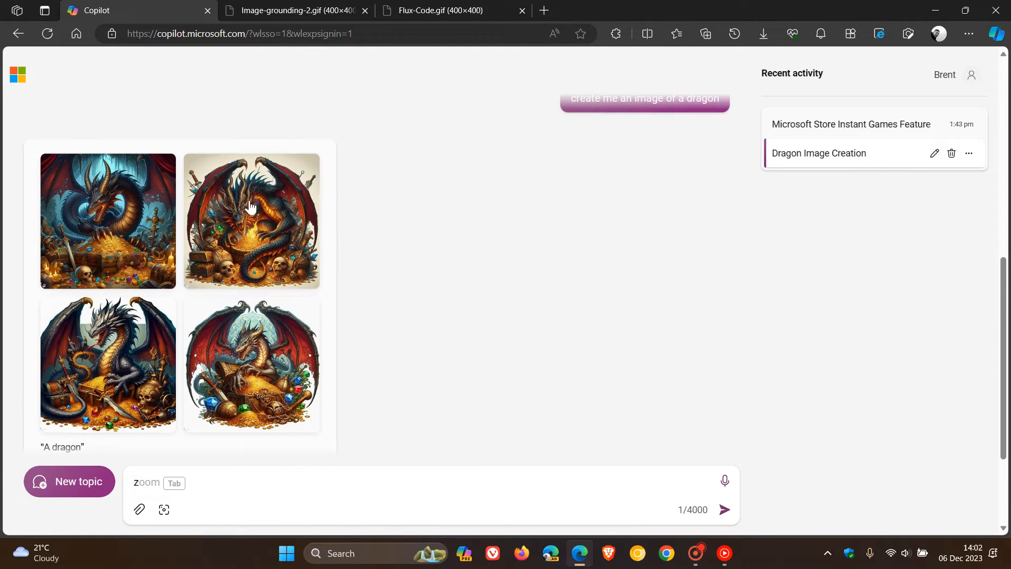
View one dragon image at full size, close it, and start a fresh chat.
click(107, 220)
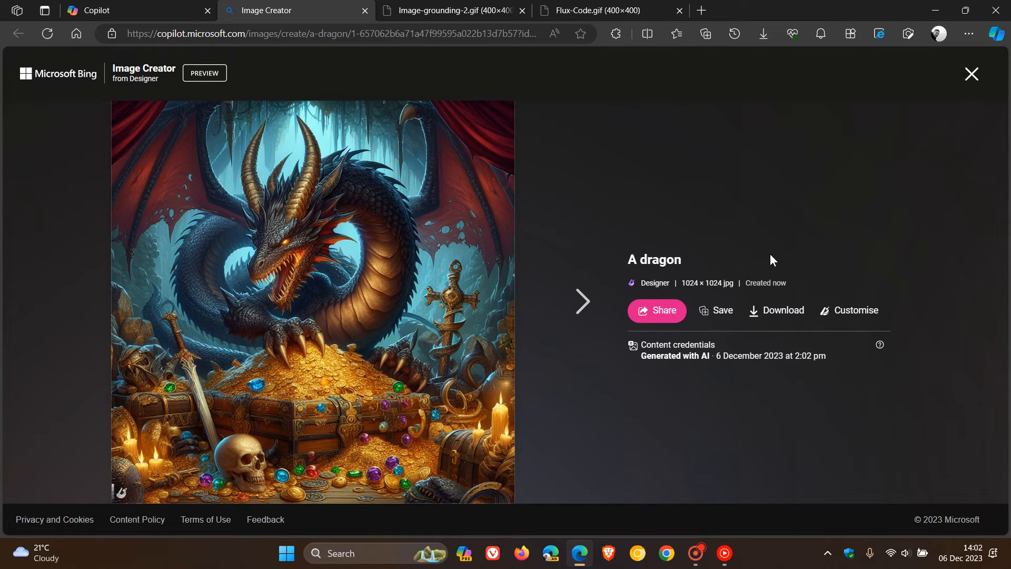
click(970, 74)
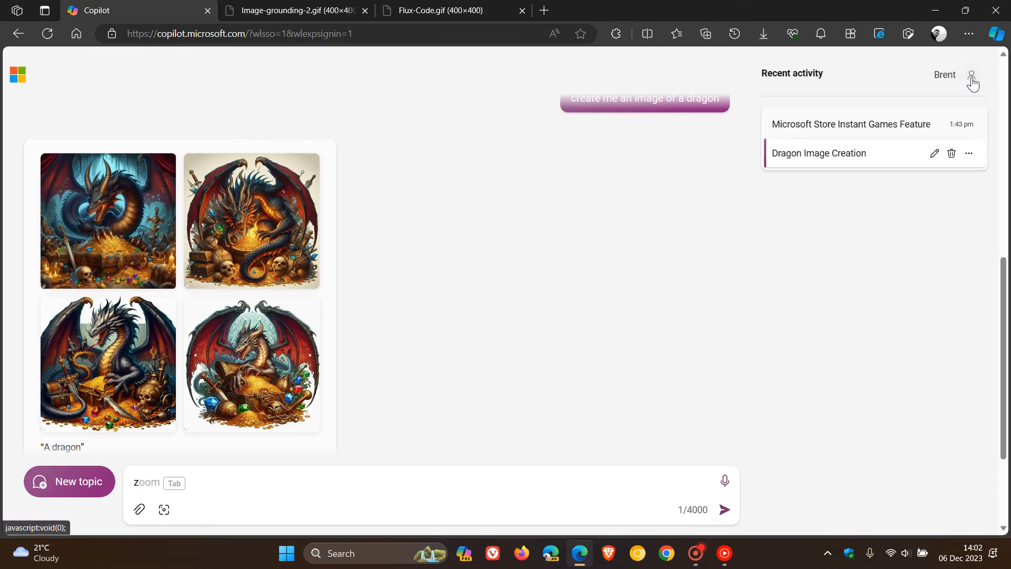
mouse_move(638, 280)
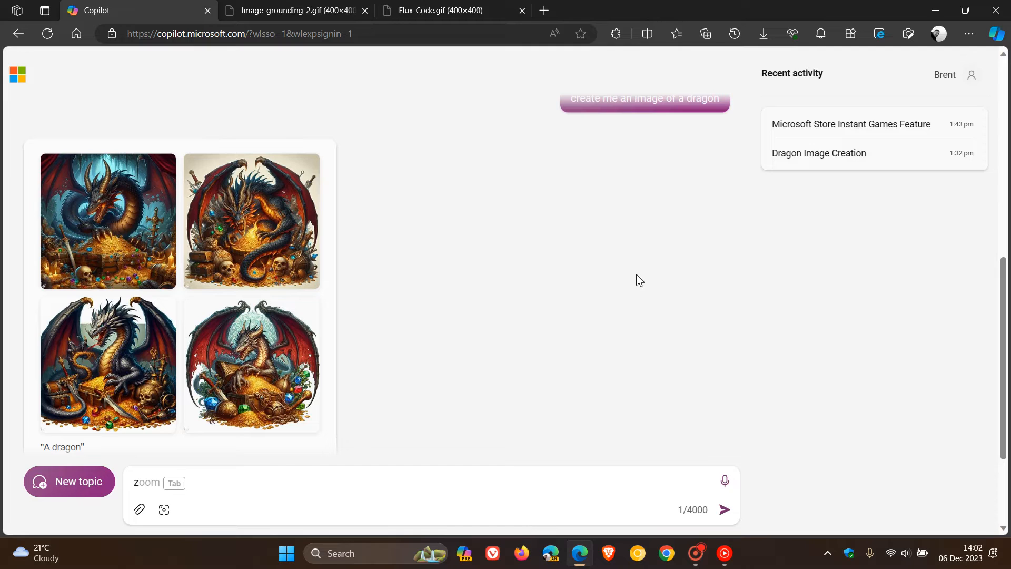
click(69, 482)
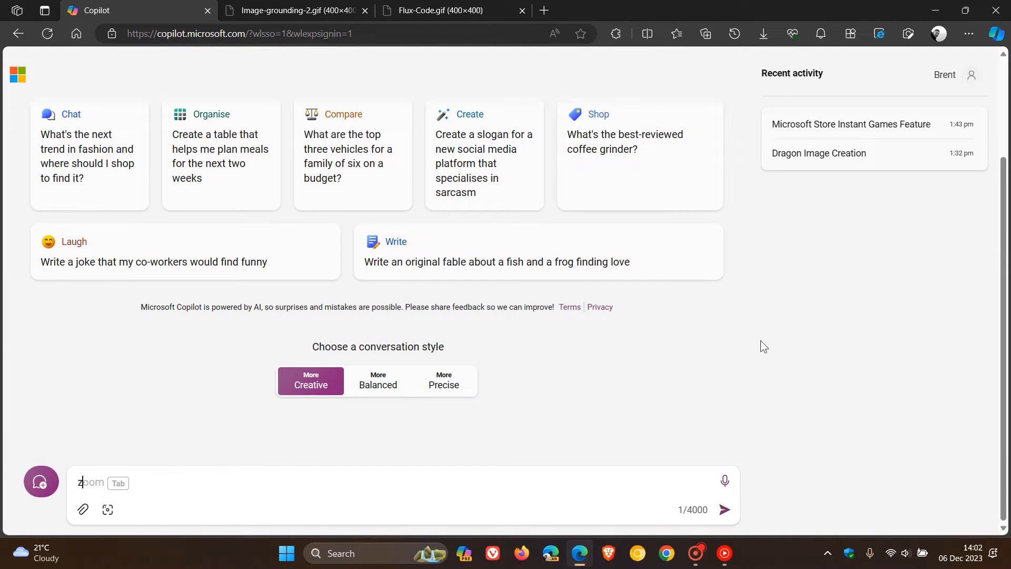
scroll(up, 3)
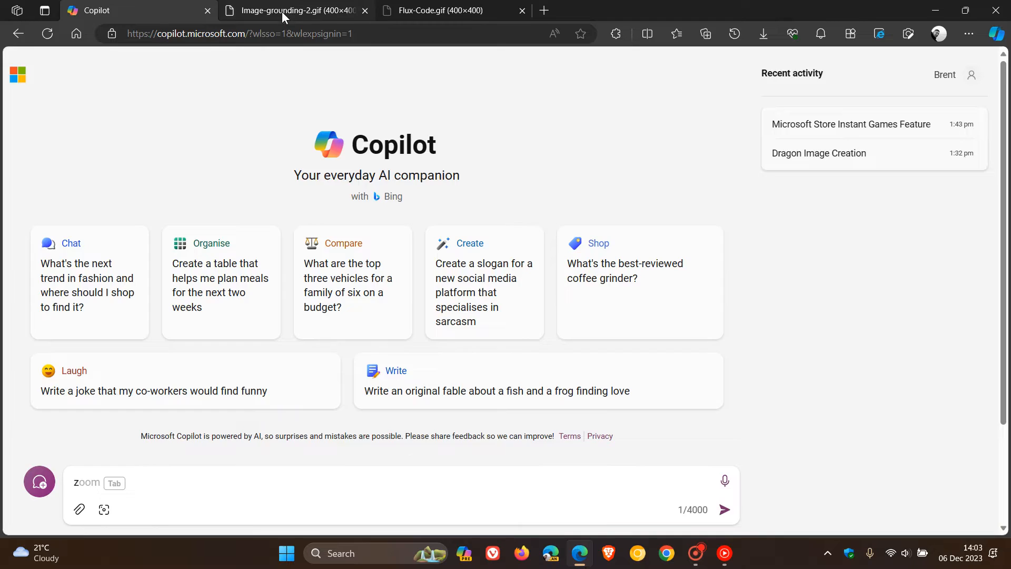
Show the Image-grounding-2.gif demo of Copilot identifying a rocket launch photo.
click(293, 10)
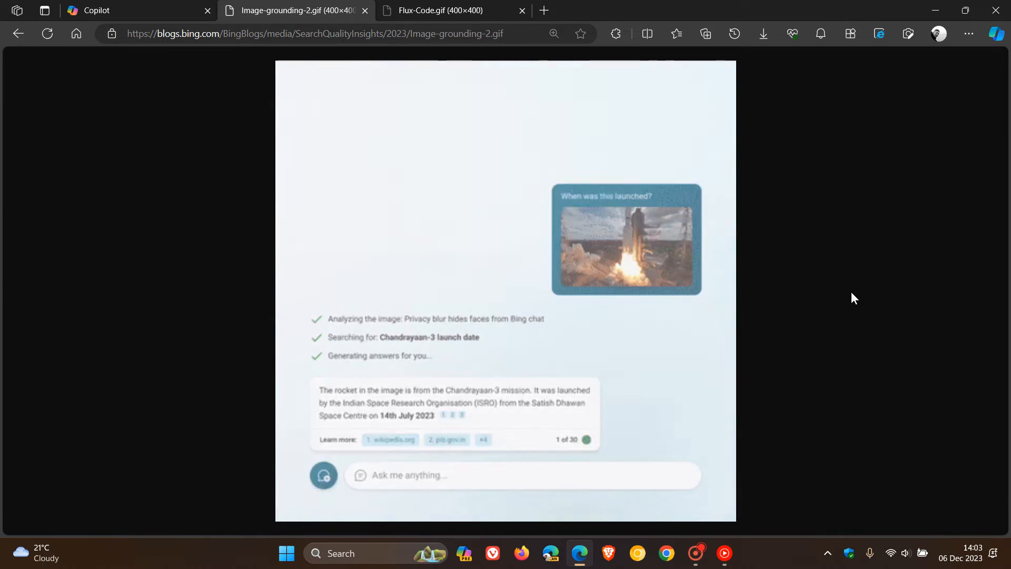
Show the Flux-Code demo of Copilot running Python for the giraffe-elephant calculation.
click(442, 10)
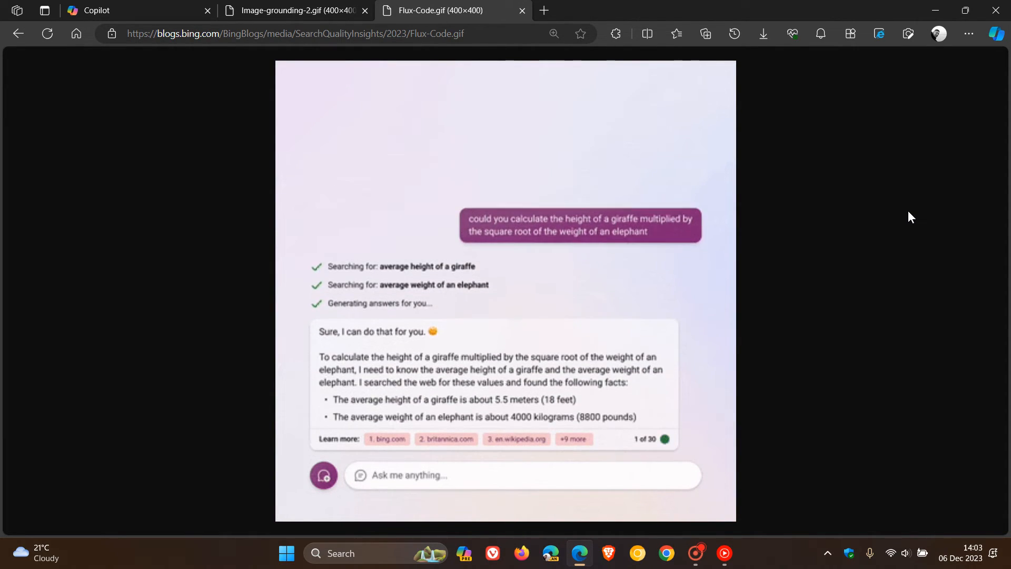
scroll(down, 3)
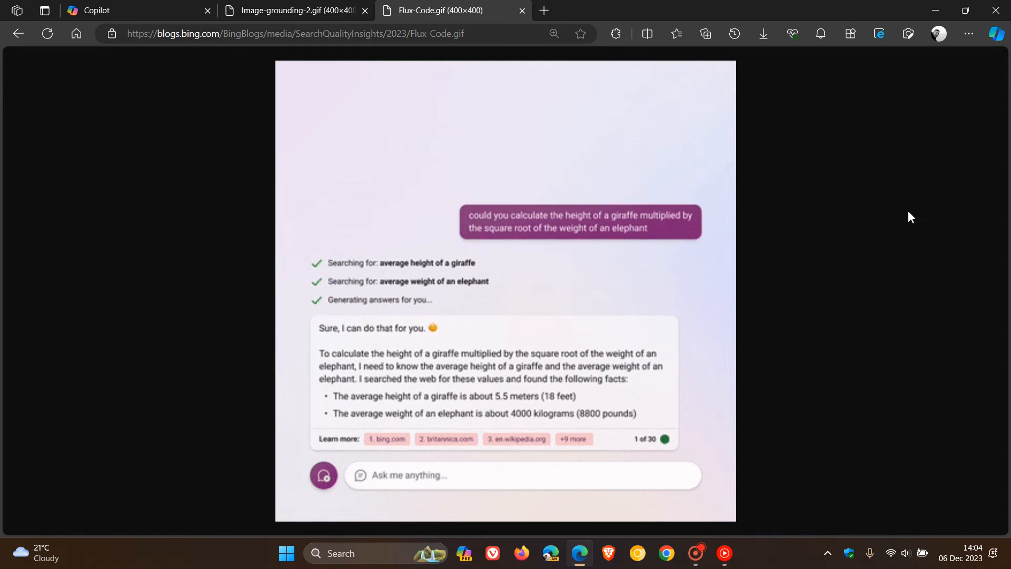
scroll(down, 3)
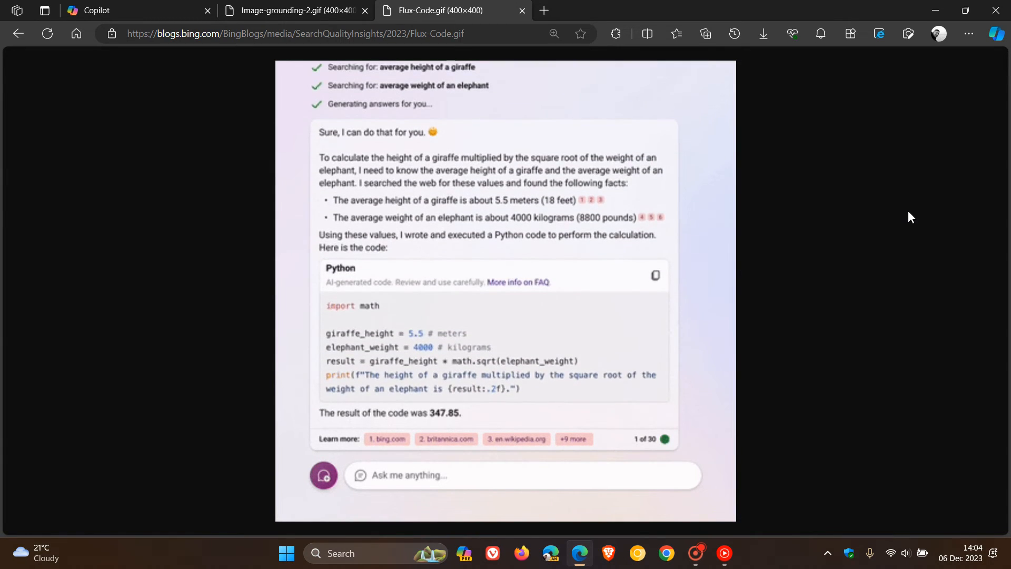
scroll(down, 3)
text(z)
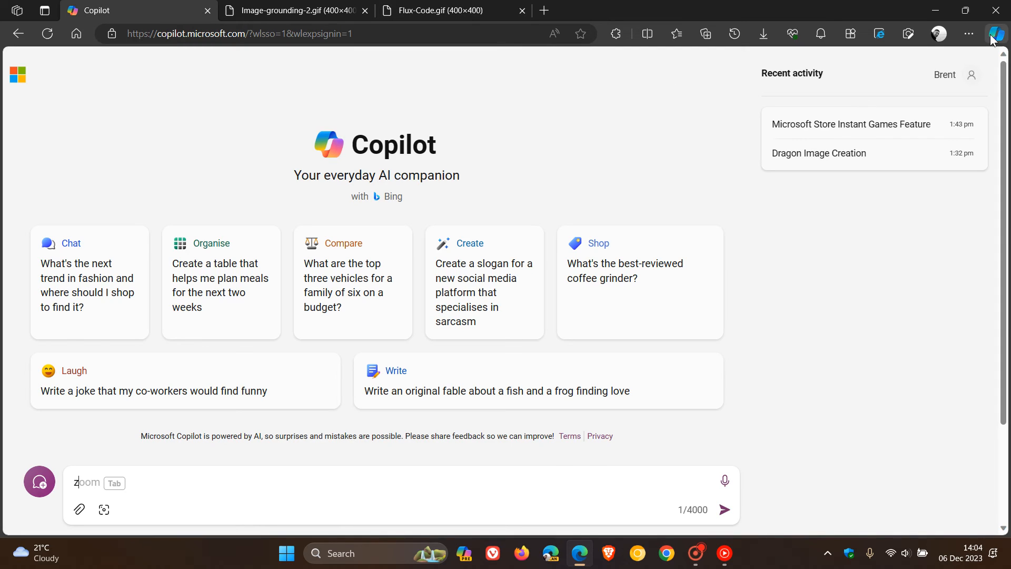
Reopen the Microsoft Store Instant Games Feature chat from the Edge Copilot sidebar's Recents.
click(995, 33)
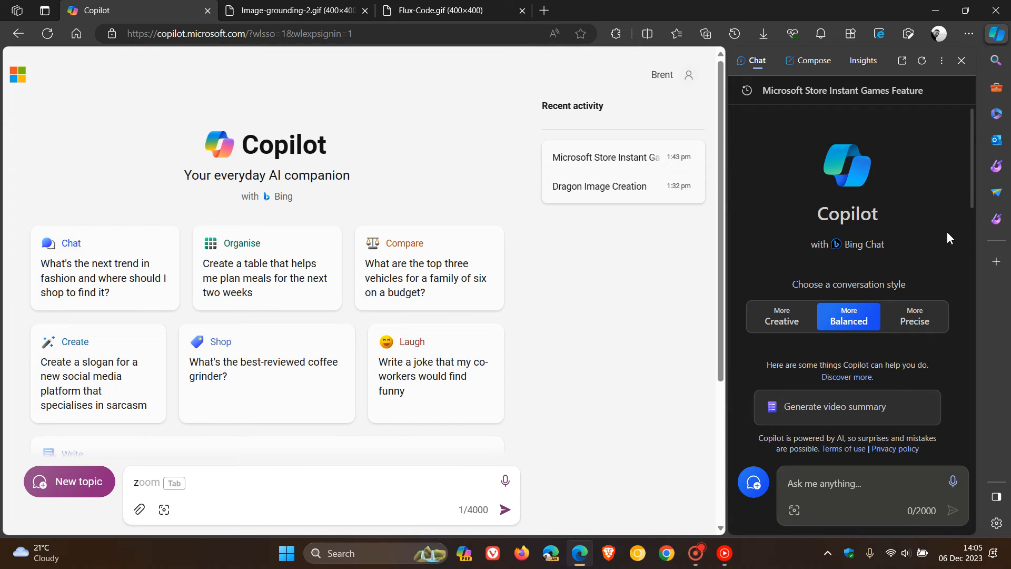
click(745, 91)
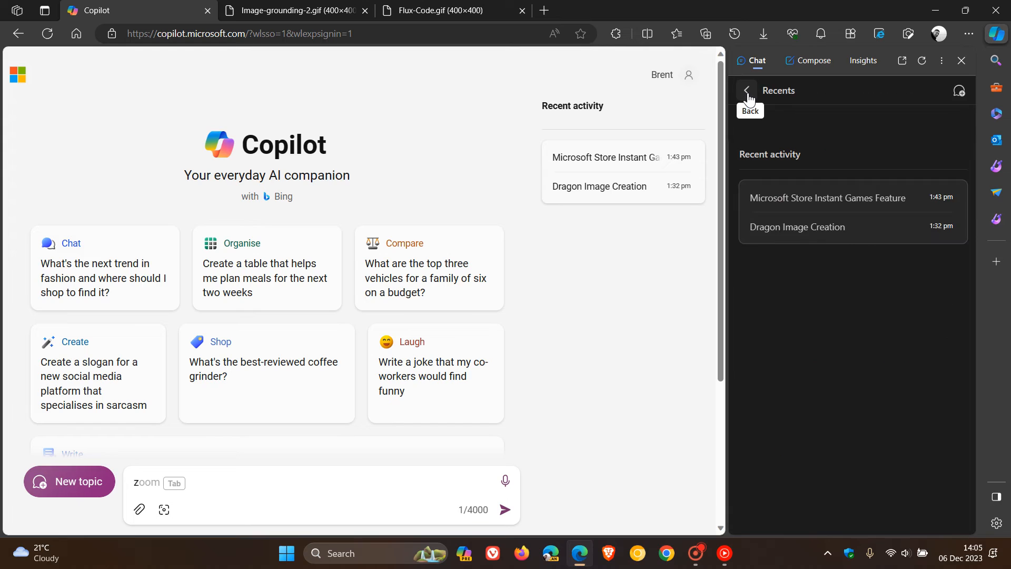
mouse_move(857, 197)
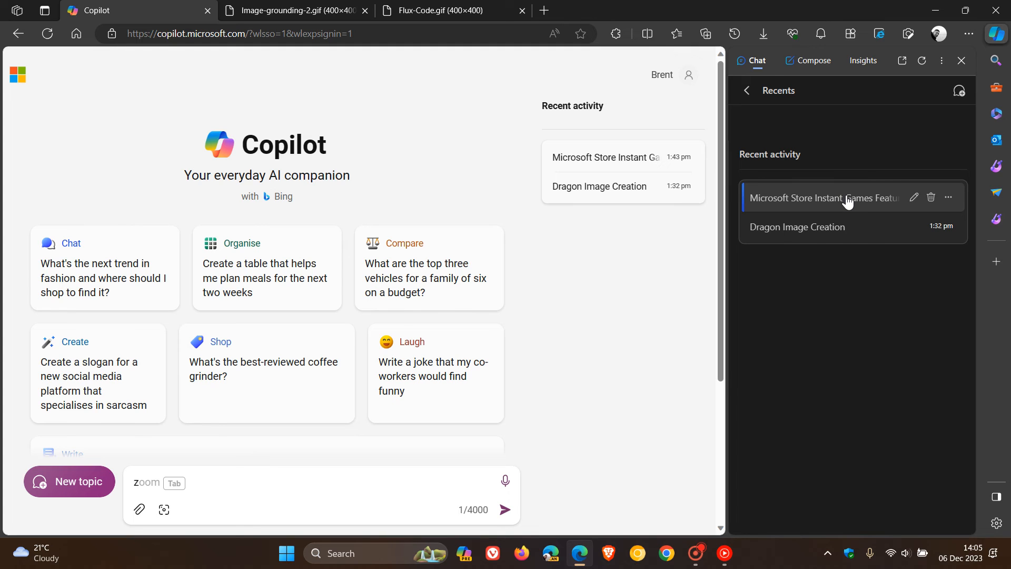
click(824, 198)
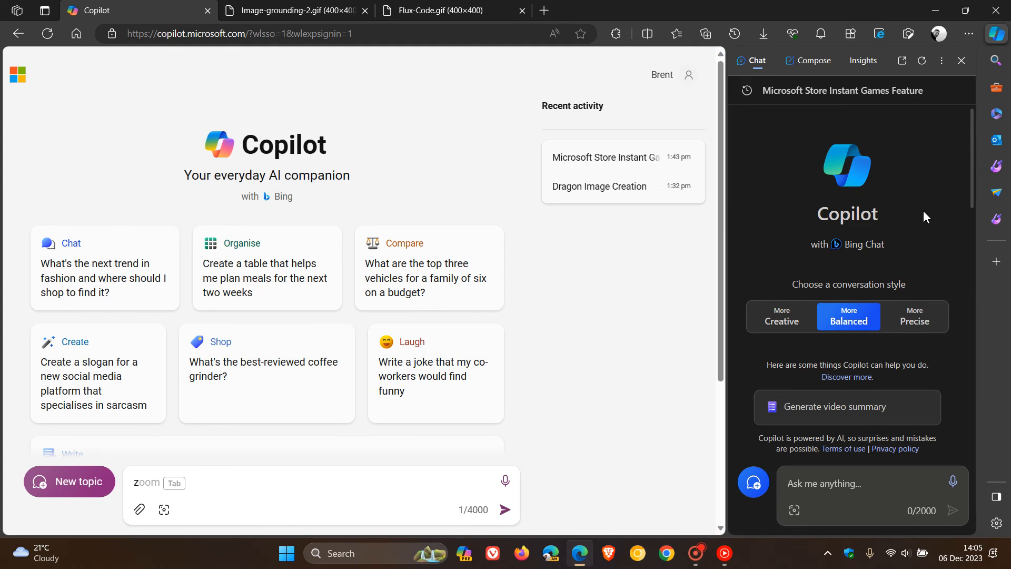
click(846, 406)
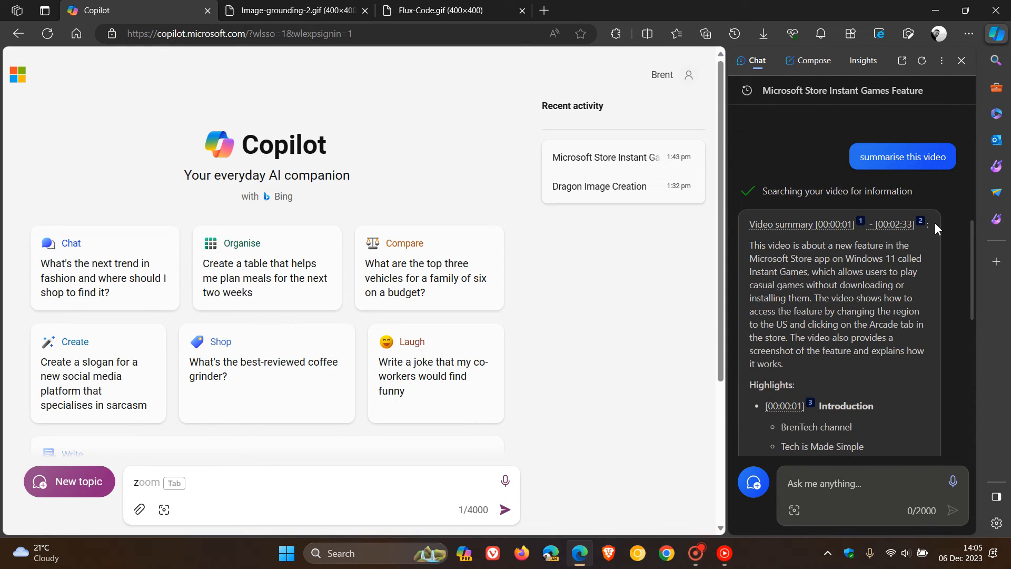
scroll(down, 3)
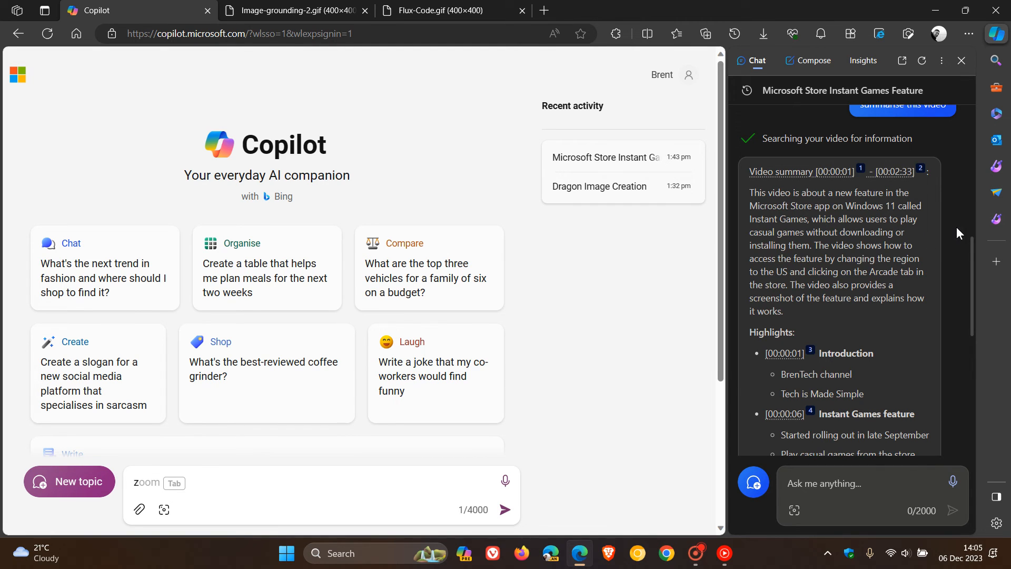
scroll(down, 3)
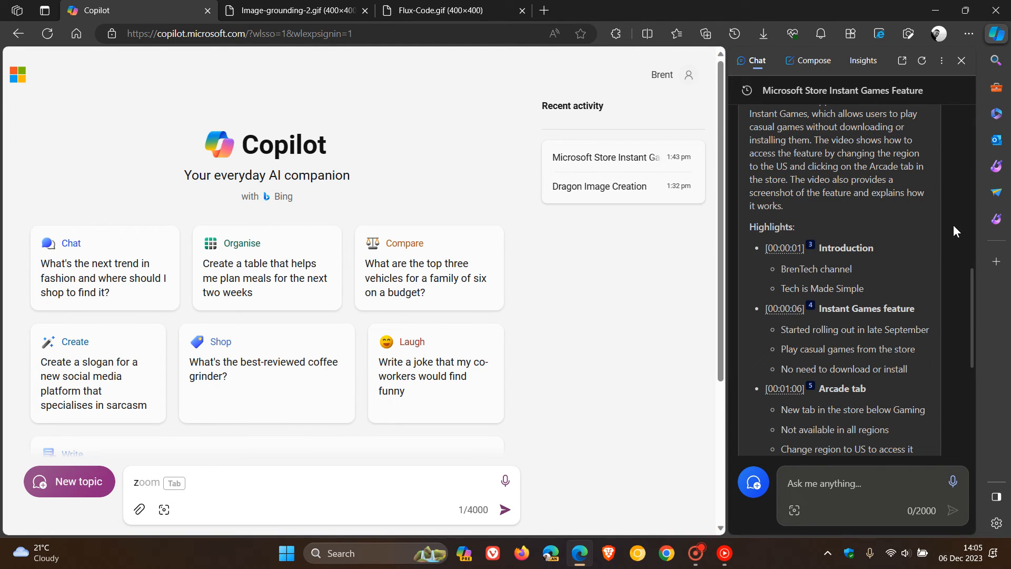
scroll(down, 3)
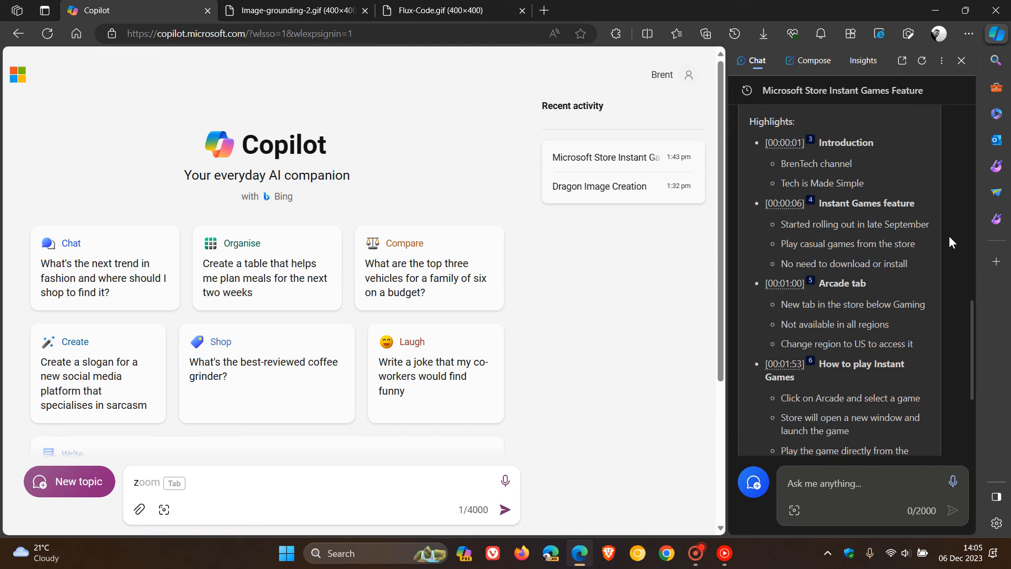
scroll(down, 3)
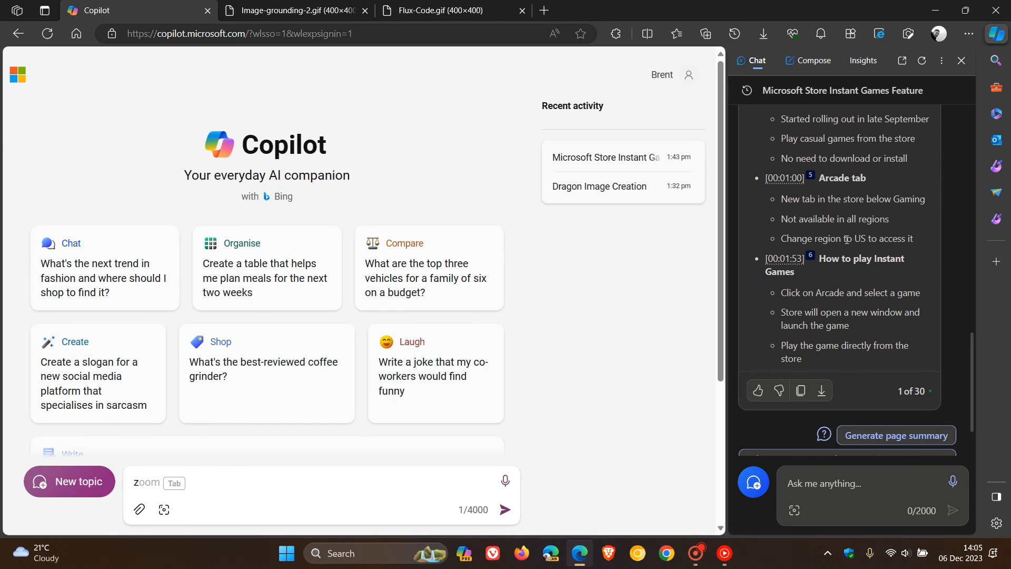
mouse_move(915, 259)
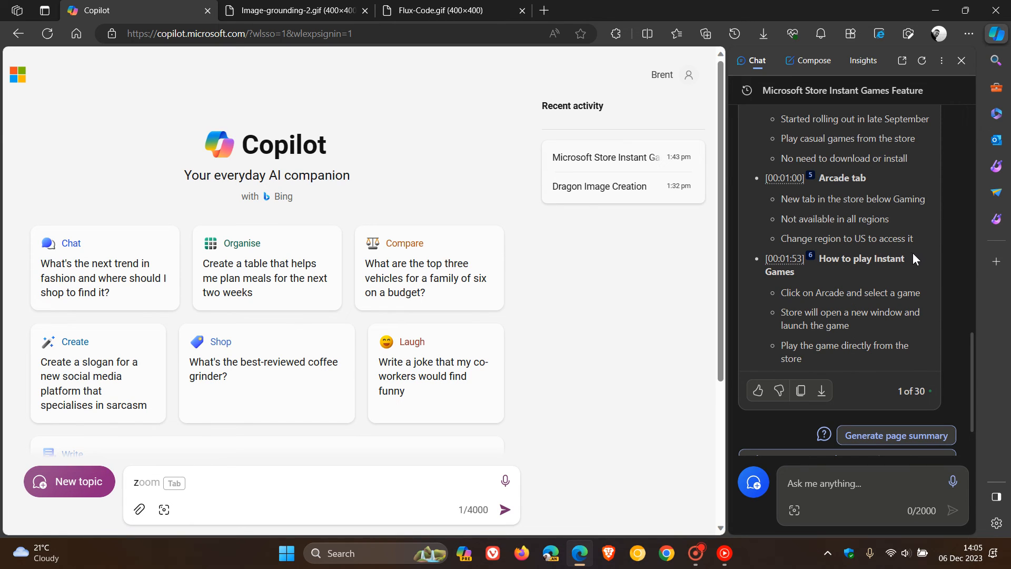
mouse_move(952, 256)
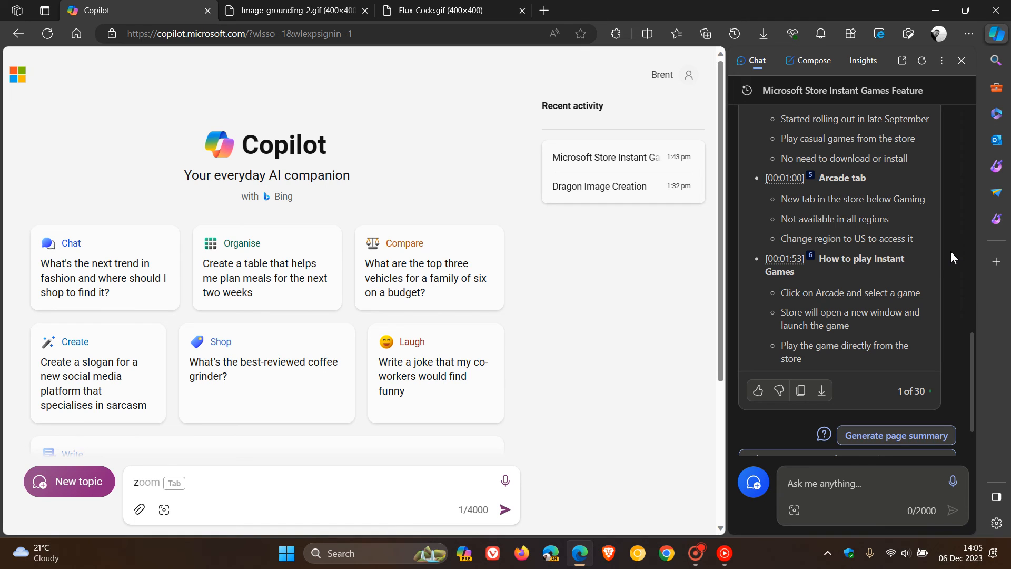
scroll(up, 3)
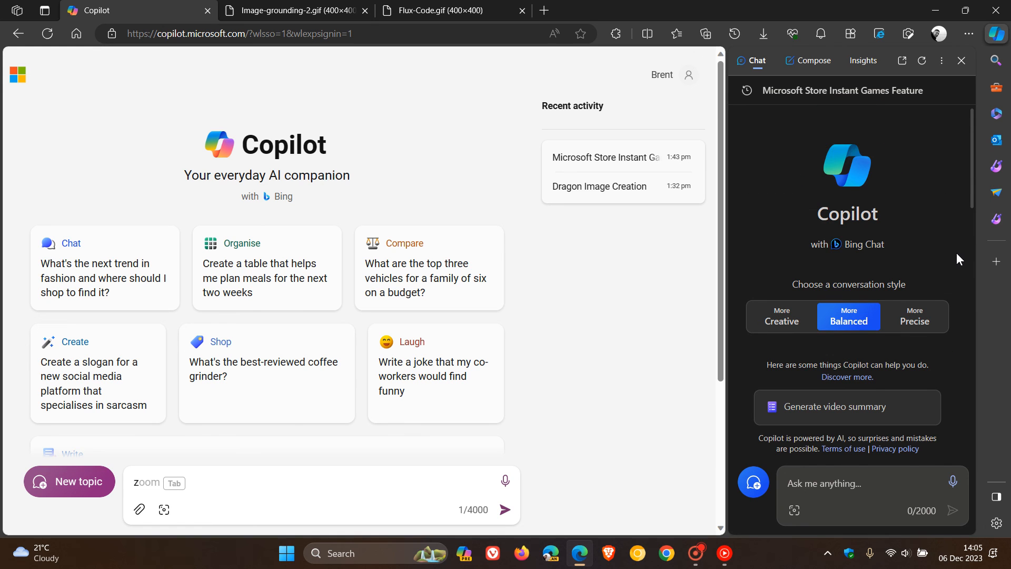
mouse_move(905, 200)
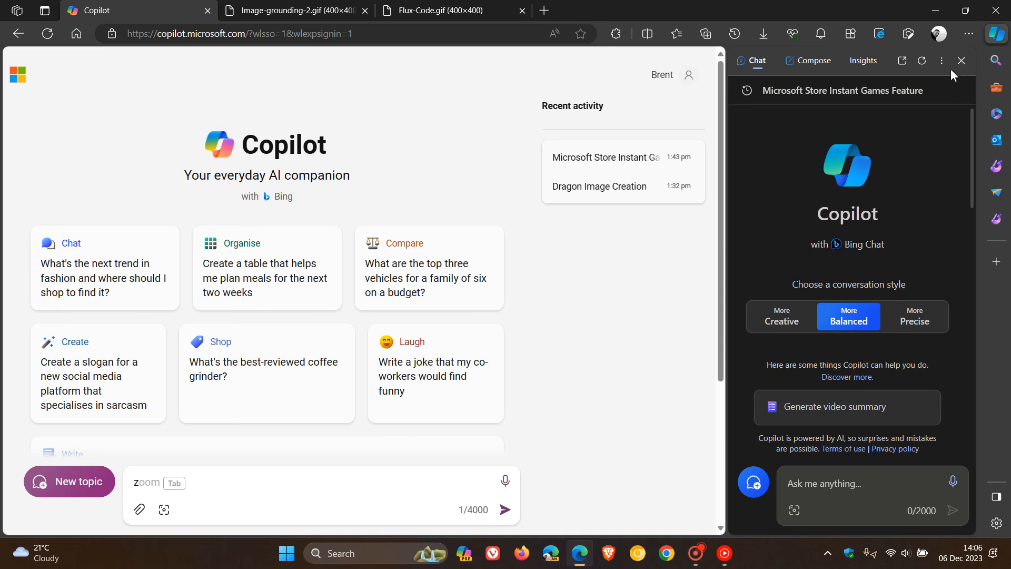
Close the Edge Copilot sidebar so the Copilot home page fills the window.
click(961, 60)
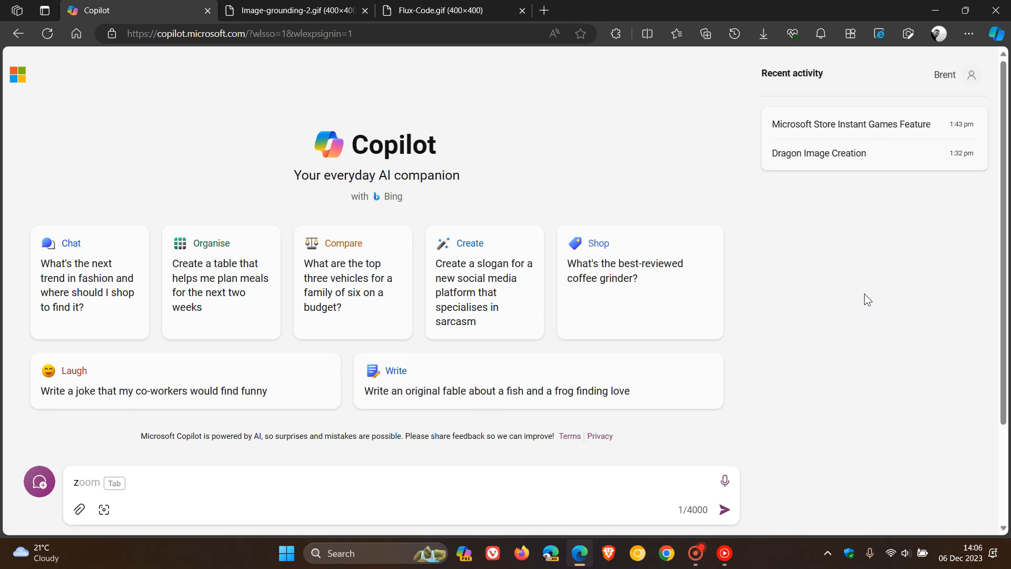
mouse_move(677, 127)
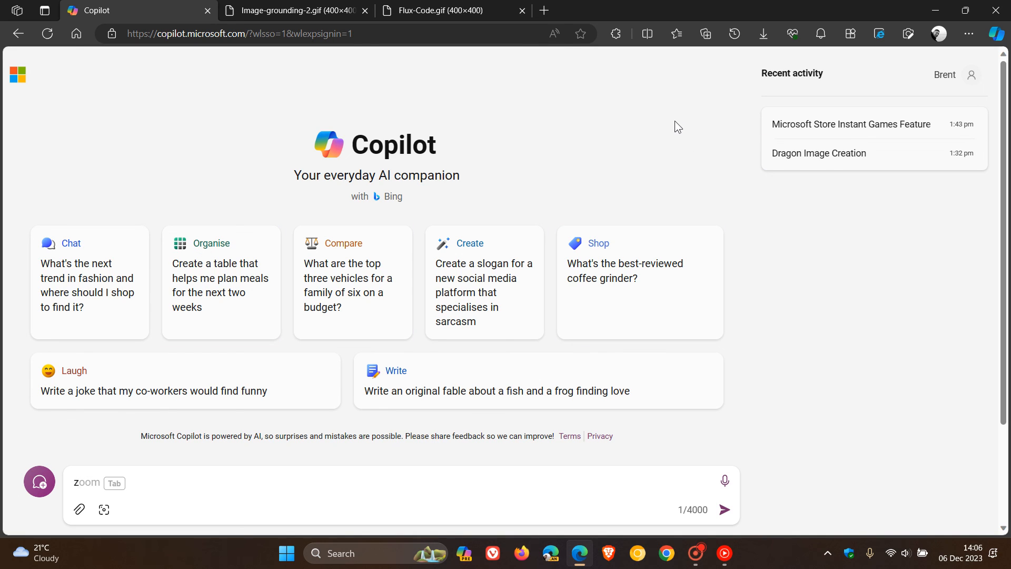